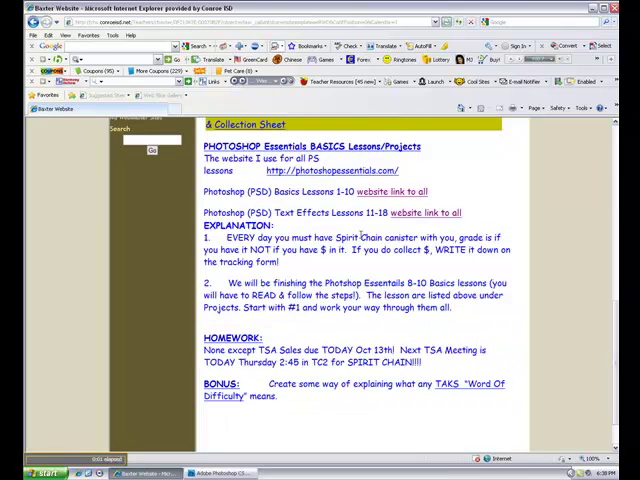
- Follow the class page link to the Photoshop Essentials text effects lesson
click(420, 212)
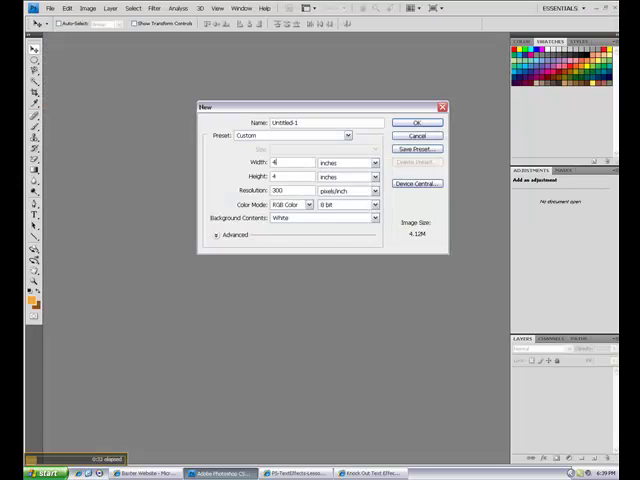
- Confirm a new white document 4 inches wide by 2 inches tall
text(1)
click(292, 174)
text(2)
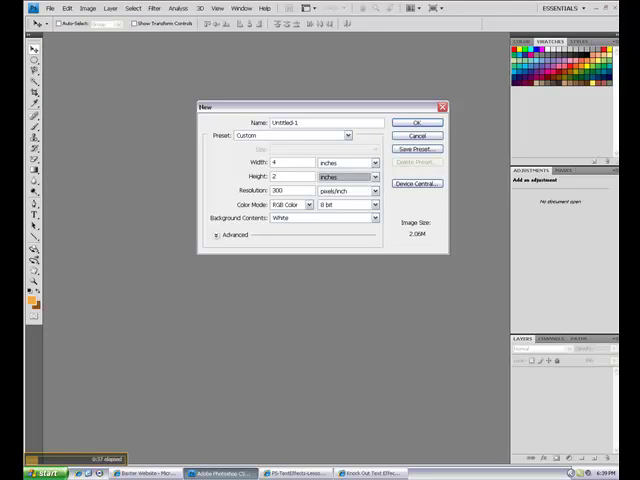
click(416, 122)
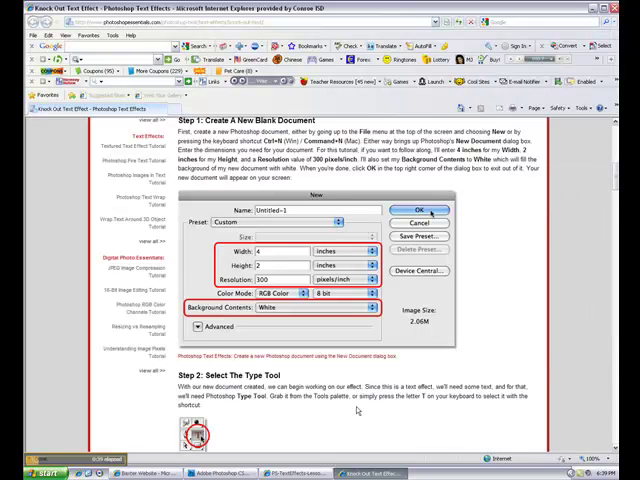
- Scroll the lesson to Step 3 Select A Font and Step 4 Select A Color
scroll(down, 3)
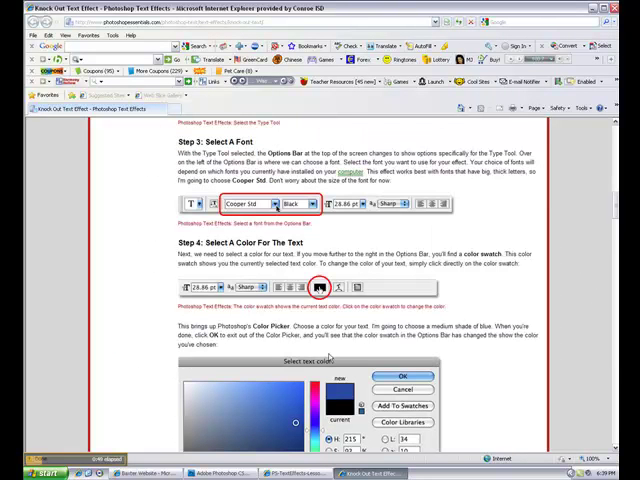
scroll(down, 3)
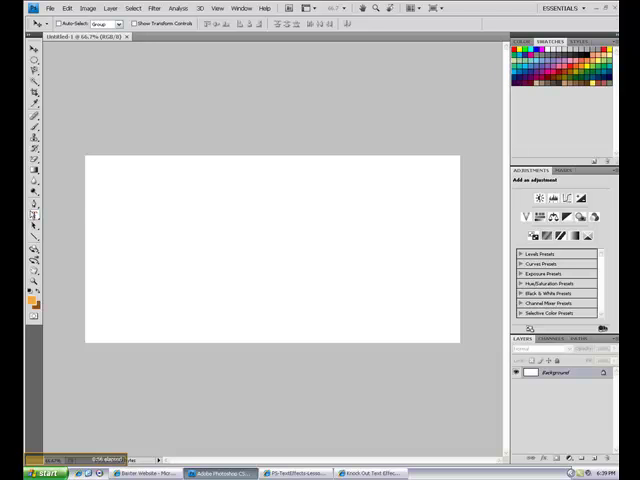
- Pick the Type Tool with Cooper Std Black font and blue text colour
click(34, 216)
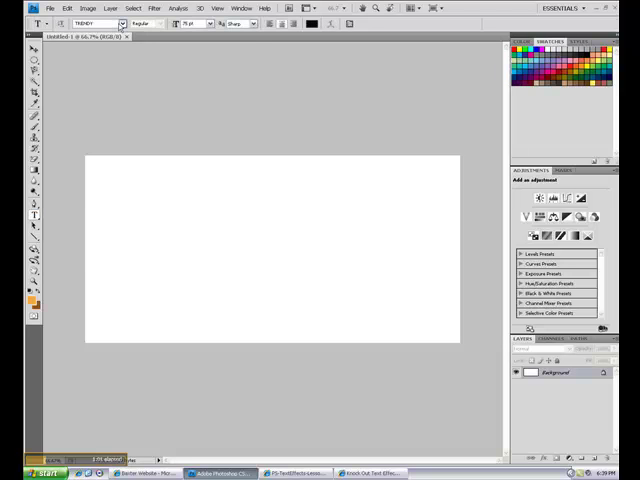
click(120, 24)
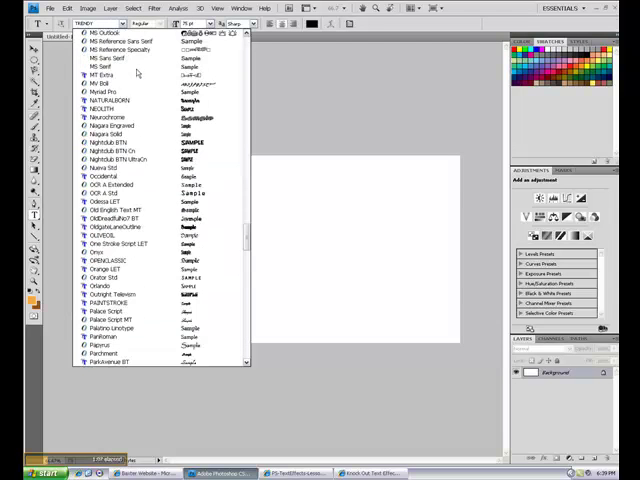
scroll(down, 3)
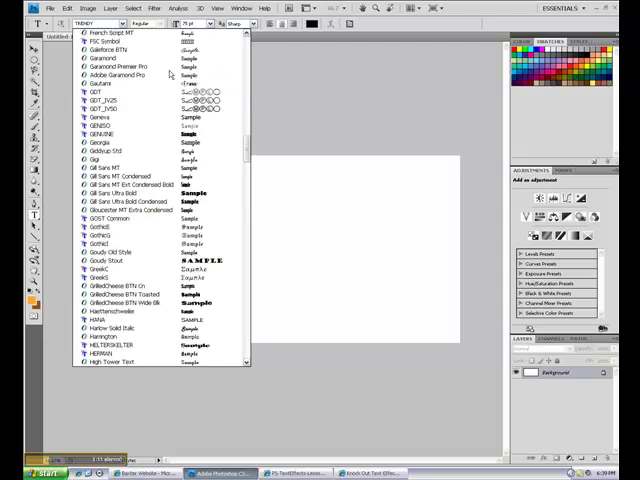
scroll(down, 3)
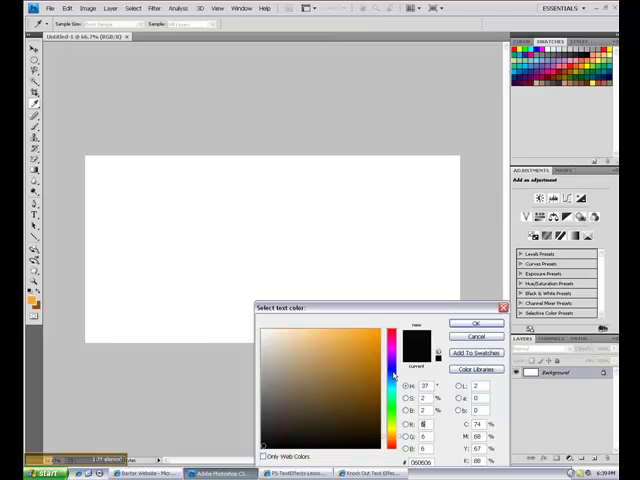
click(476, 324)
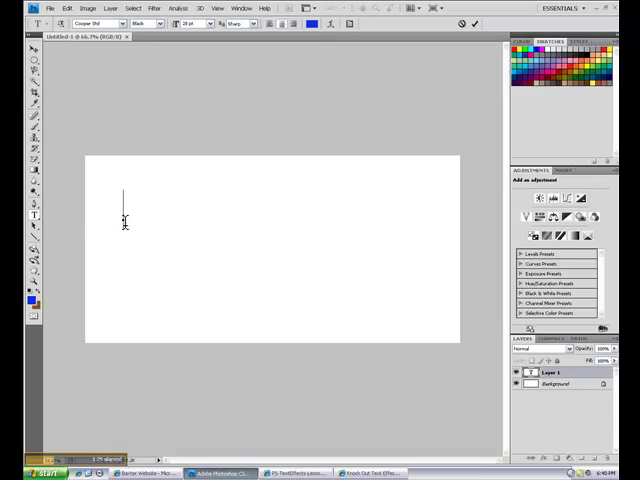
- Enter the word PHOTOSHOP on the white canvas
text(PHOT)
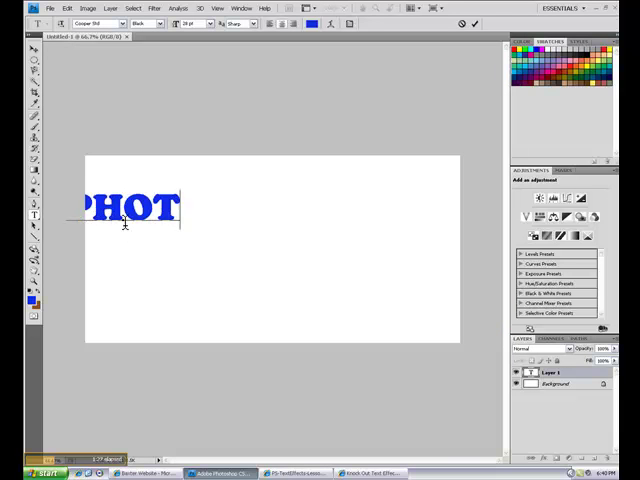
text(OSHOP)
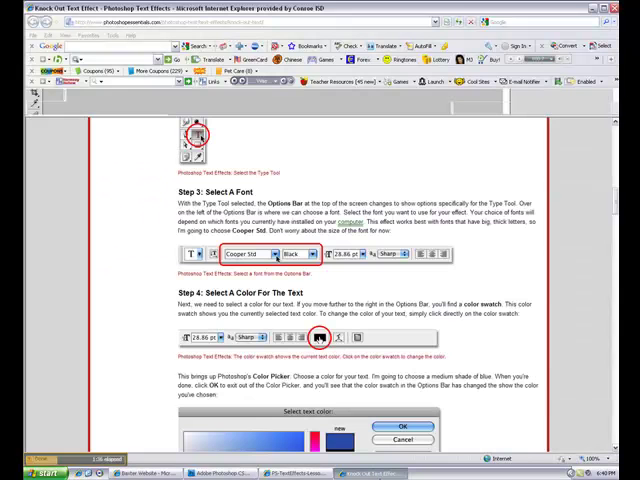
- Scroll the lesson to Step 5, Add Your Text
scroll(down, 3)
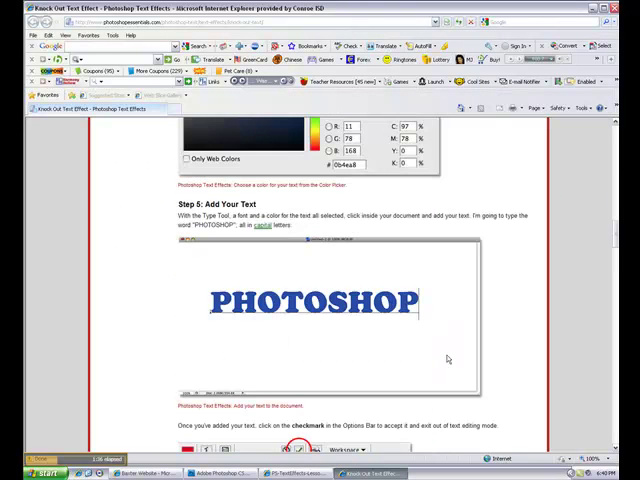
scroll(down, 3)
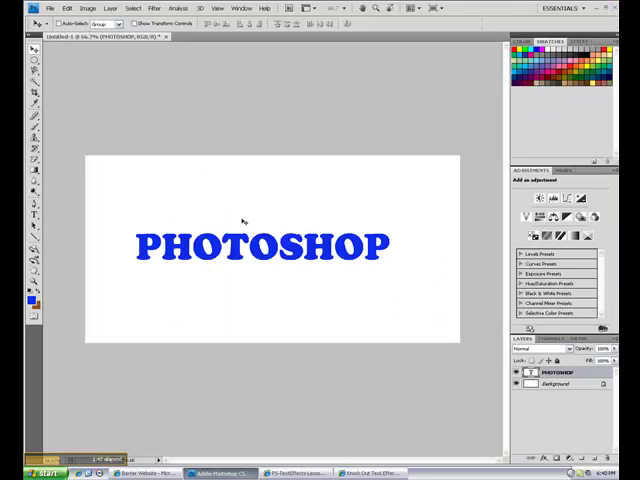
click(64, 8)
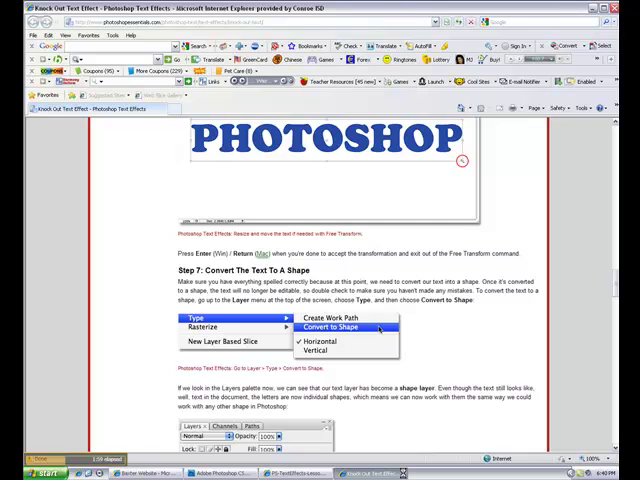
- Scroll the lesson to Step 7, Convert The Text To A Shape
scroll(down, 3)
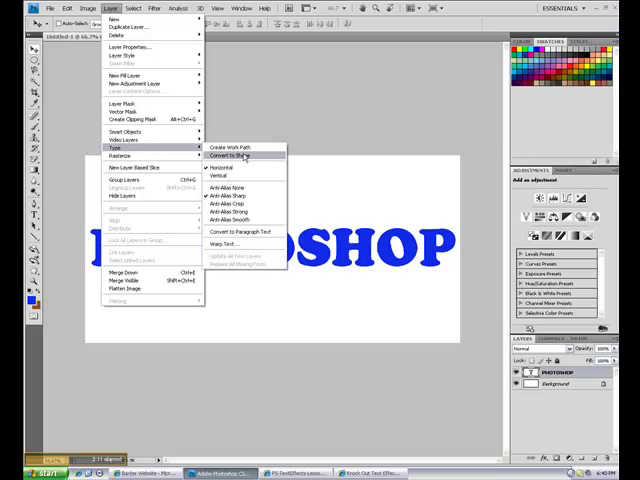
- Convert the PHOTOSHOP type layer to a shape via Layer > Type
click(232, 154)
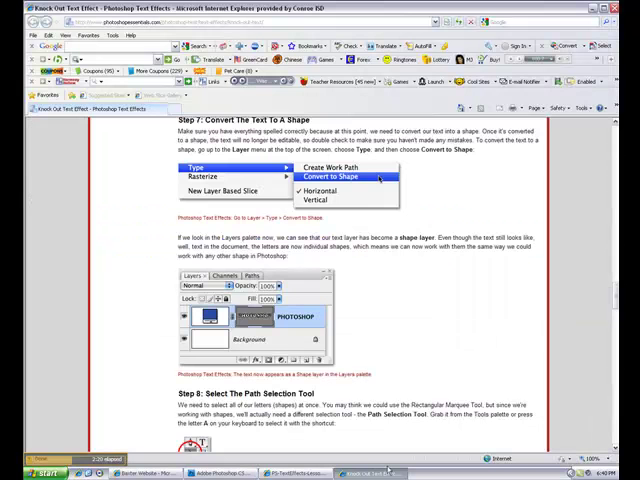
- Scroll the lesson through Steps 8–12 on Path Selection and overlapping letters
scroll(down, 3)
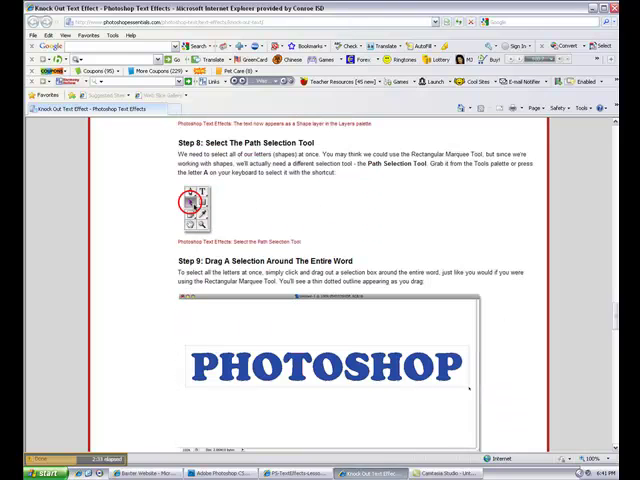
click(220, 472)
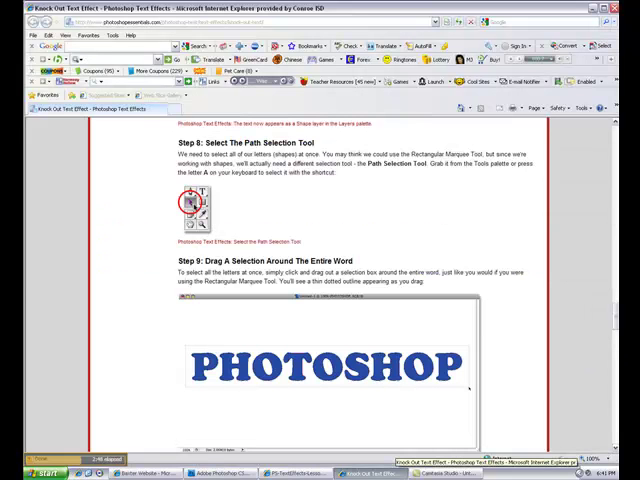
scroll(down, 3)
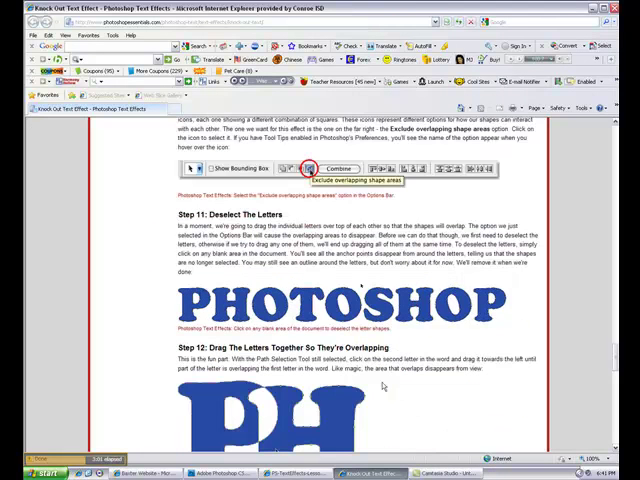
scroll(down, 3)
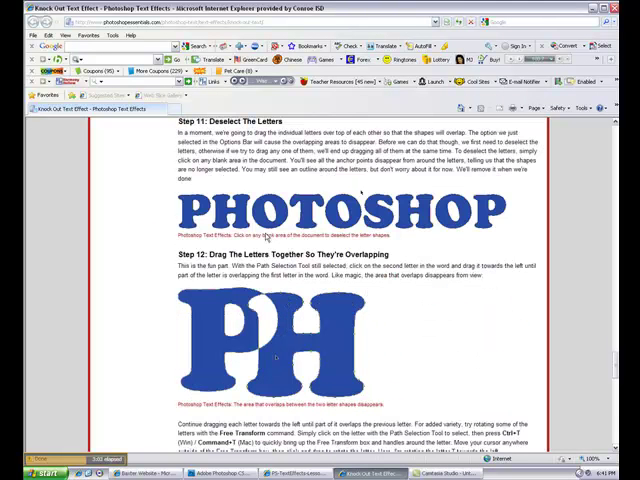
scroll(down, 3)
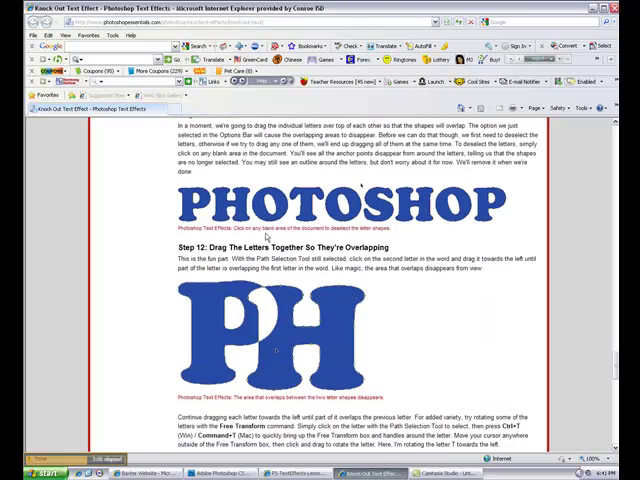
scroll(down, 3)
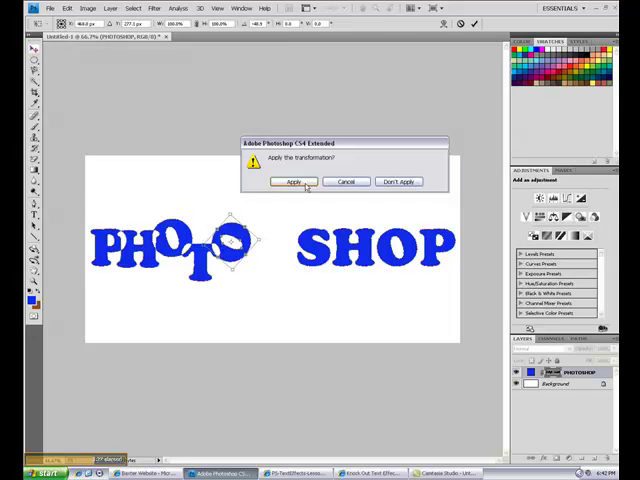
- Apply the Free Transform rotation to the overlapped PHOTOSHOP letters
click(292, 182)
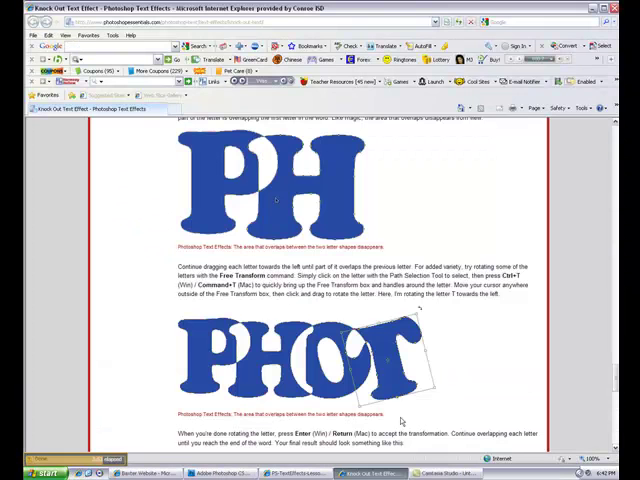
- Scroll the lesson to Step 13, Deselect The Vector Mask
scroll(down, 3)
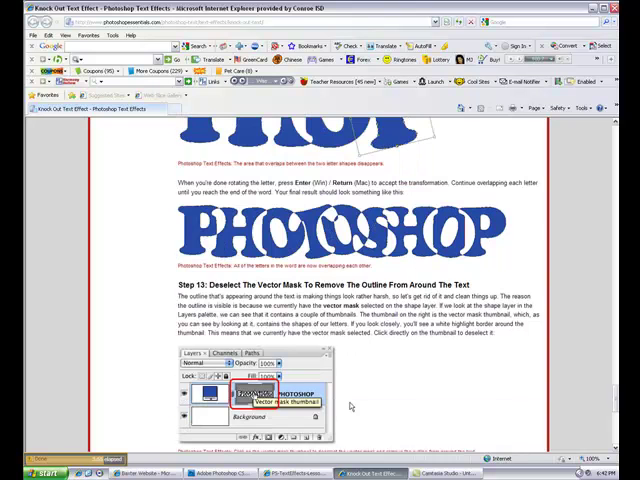
scroll(down, 3)
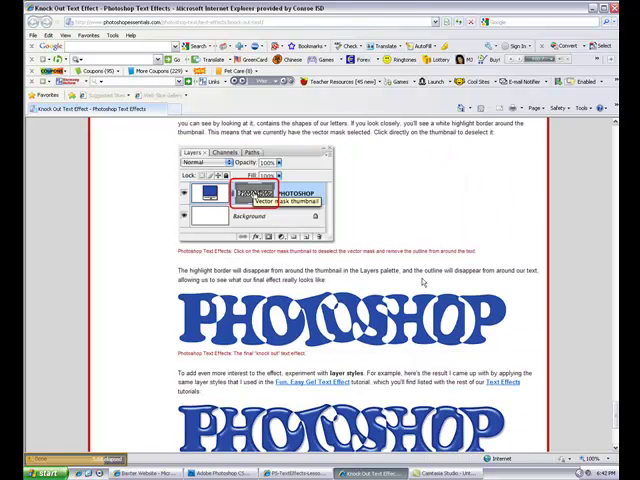
scroll(down, 3)
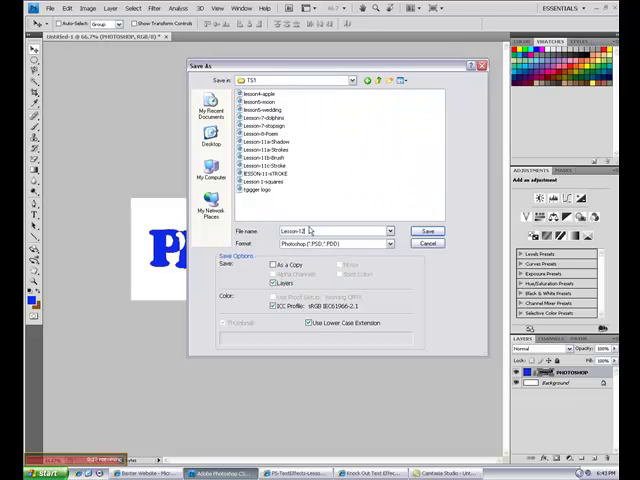
- Save the interlocking PHOTOSHOP design as a .PSD file under the typed name
text(a)
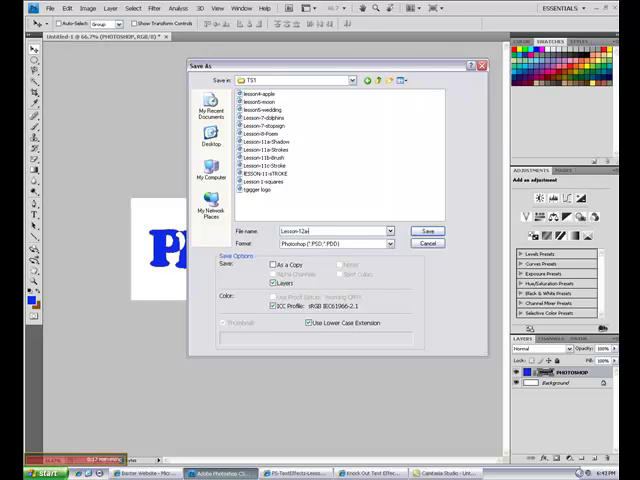
text(-0)
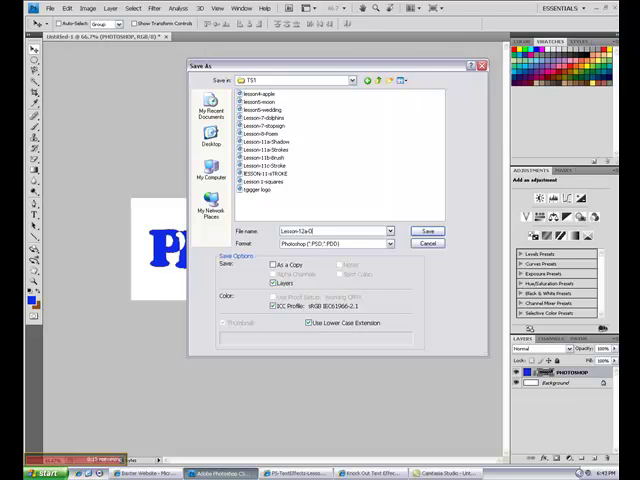
click(428, 232)
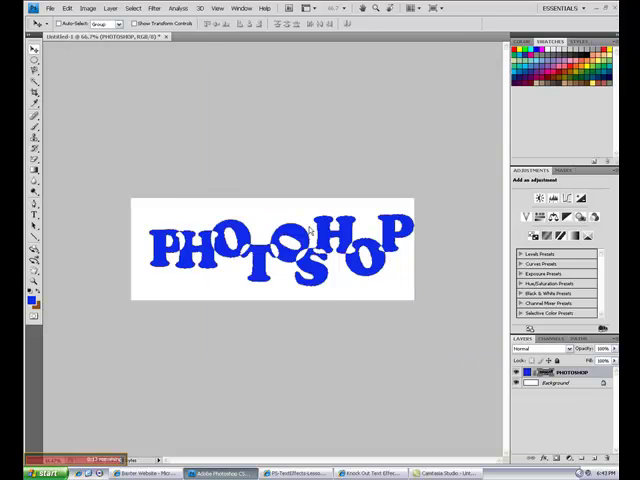
mouse_move(442, 152)
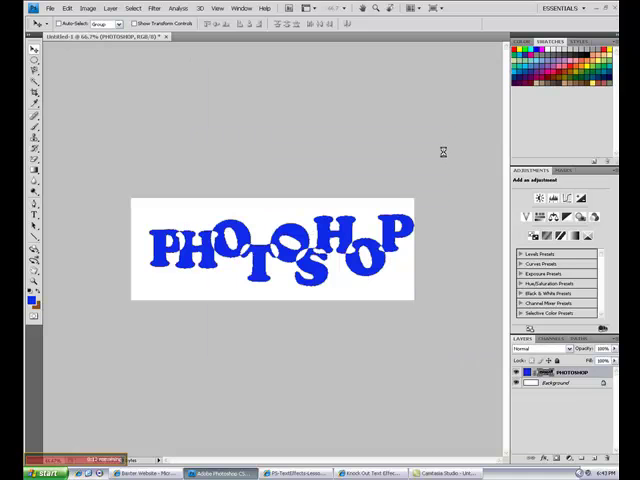